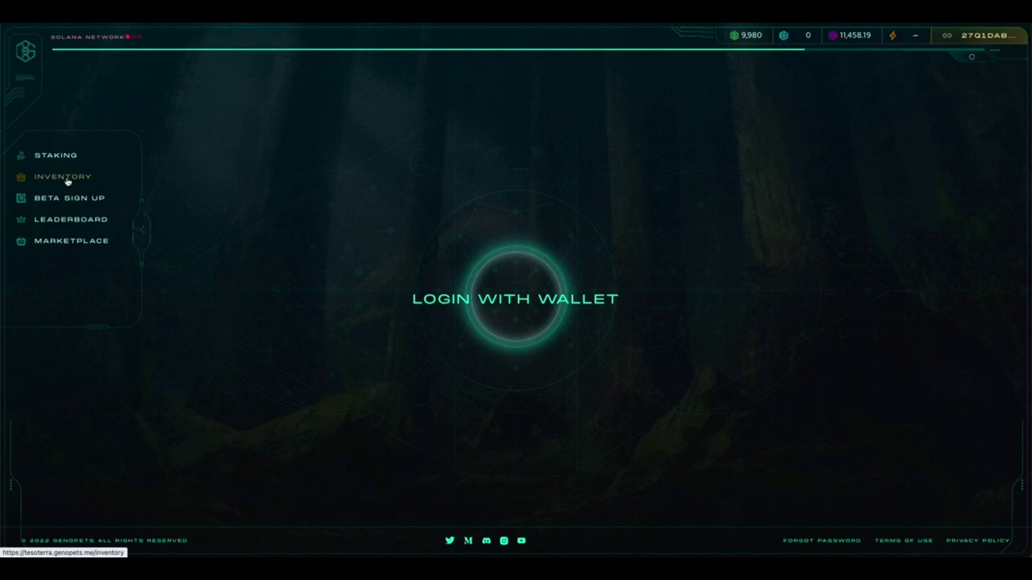
mouse_move(247, 165)
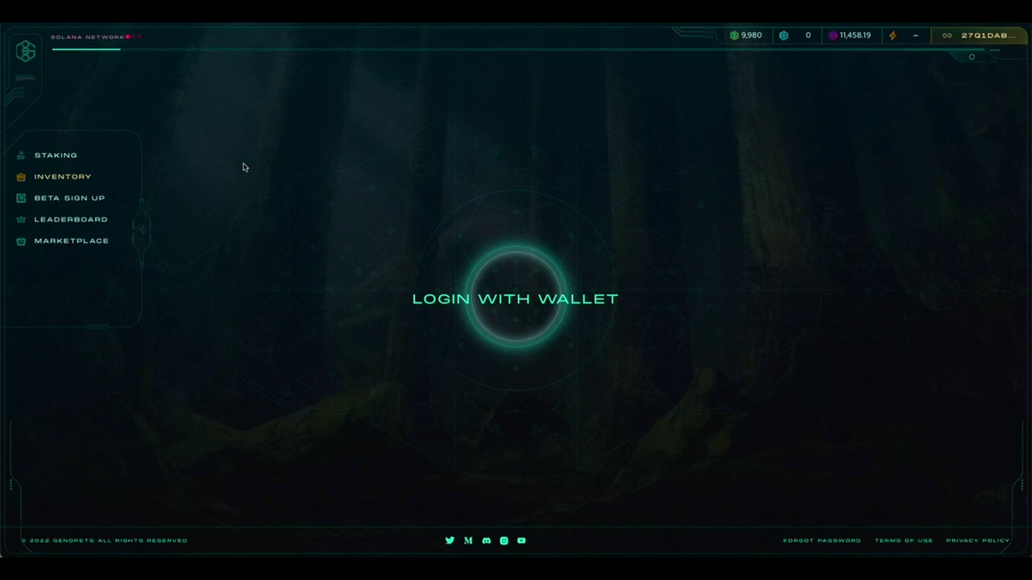
mouse_move(565, 411)
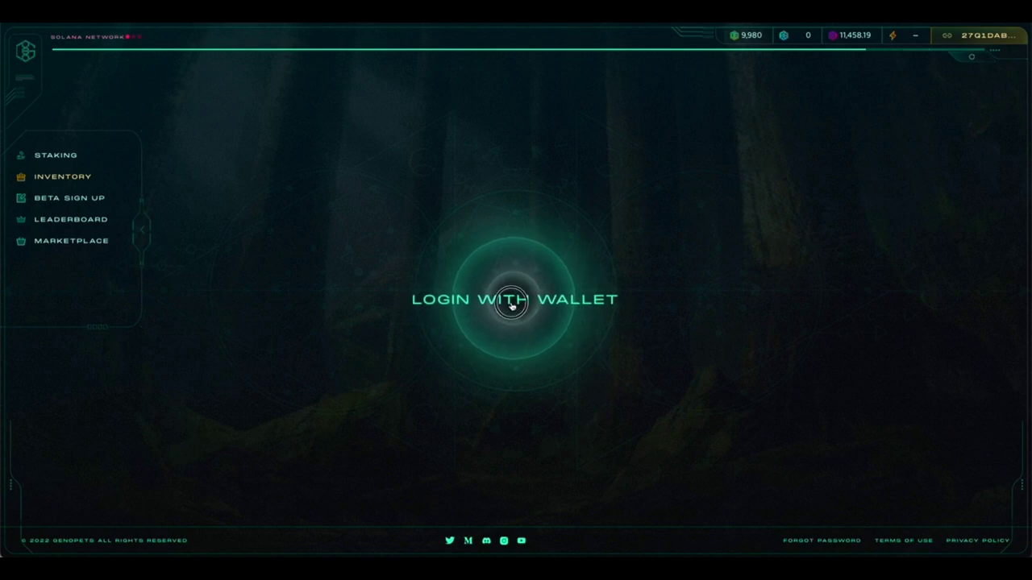
Log in with the wallet, dismiss the alert, and approve the sign-in transaction
left_click(511, 301)
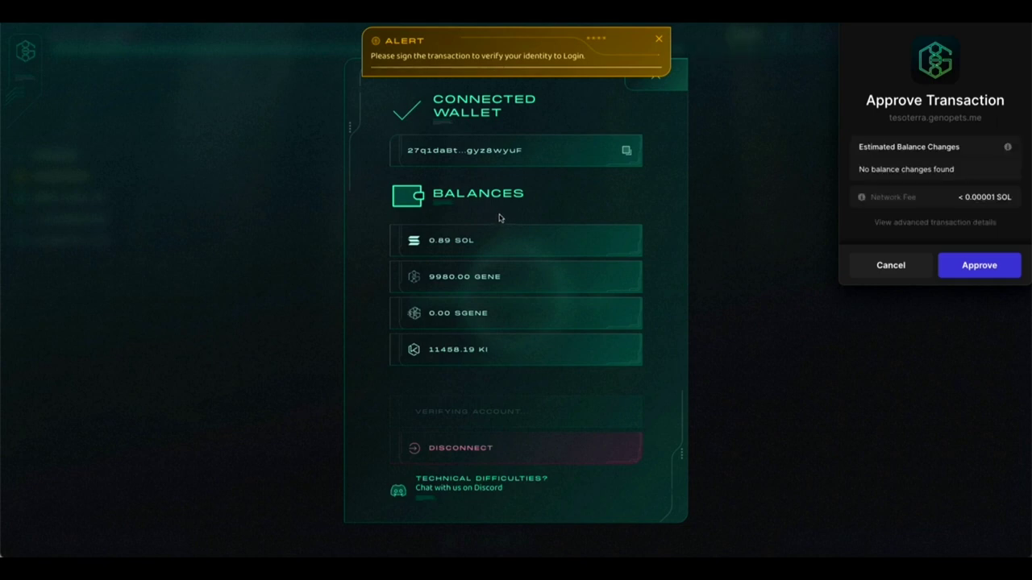
left_click(658, 37)
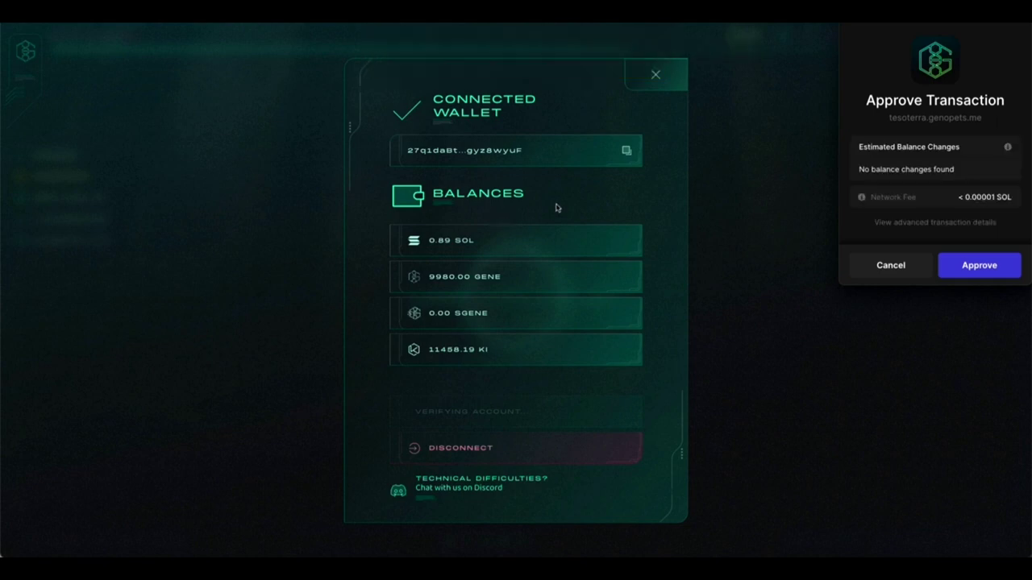
mouse_move(719, 239)
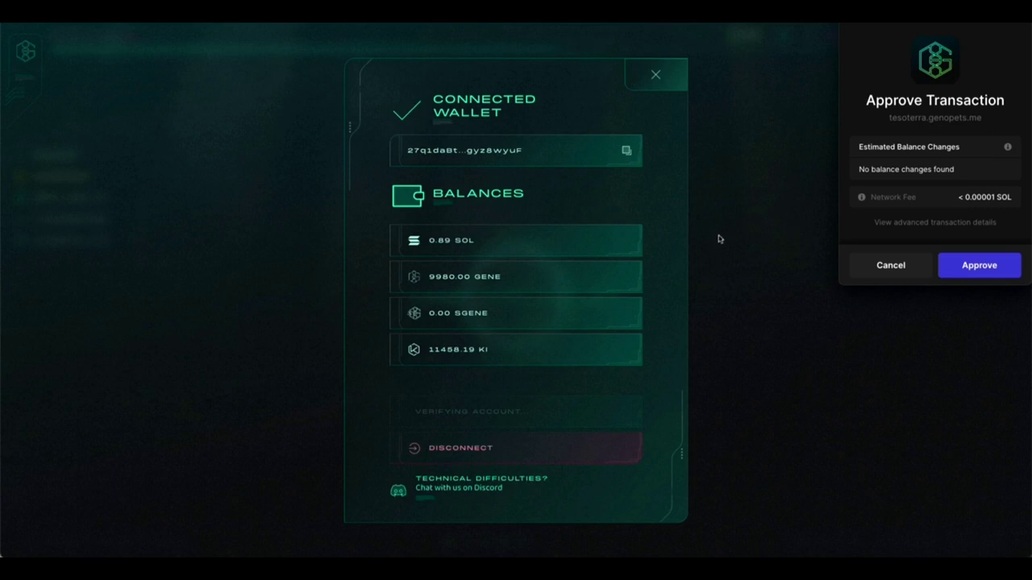
mouse_move(974, 275)
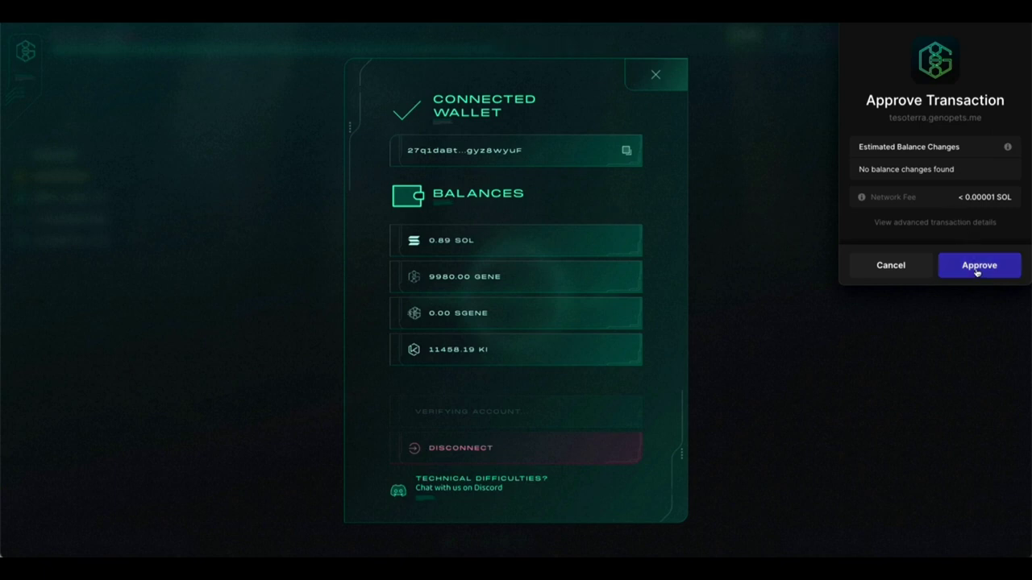
mouse_move(994, 242)
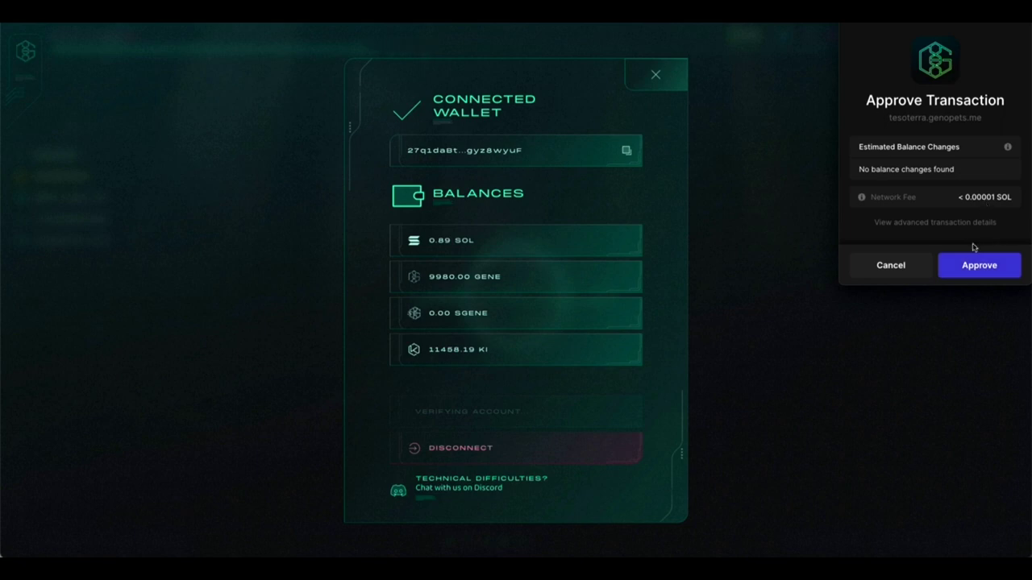
mouse_move(981, 226)
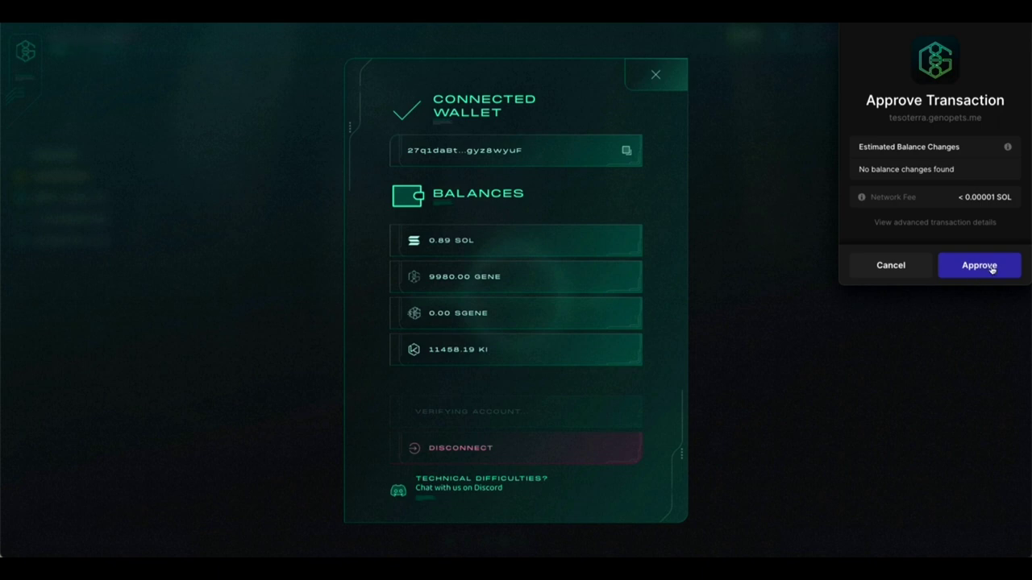
left_click(980, 265)
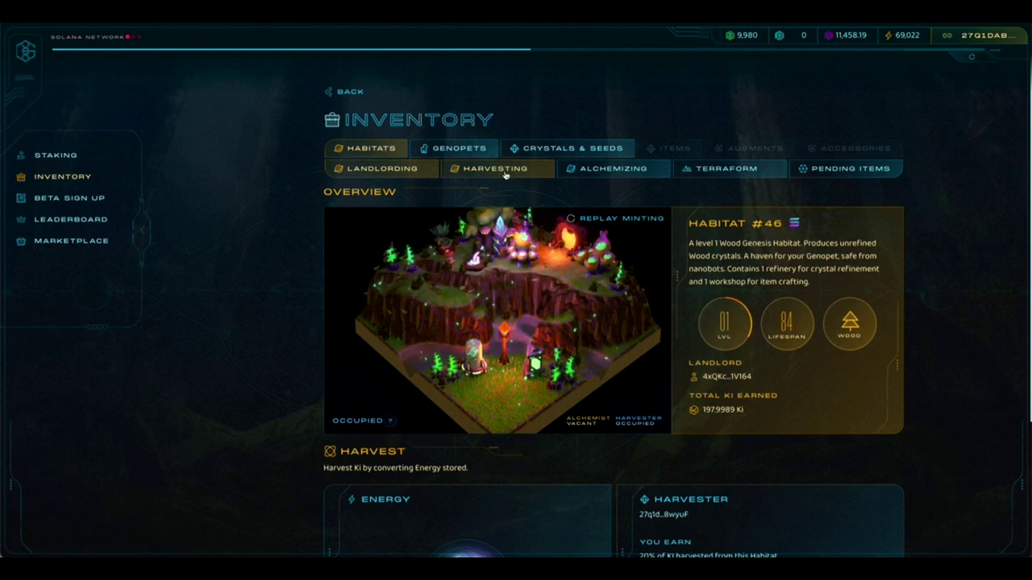
Show the Habitats harvesting list with Habitat #46 and Habitat #2
left_click(497, 169)
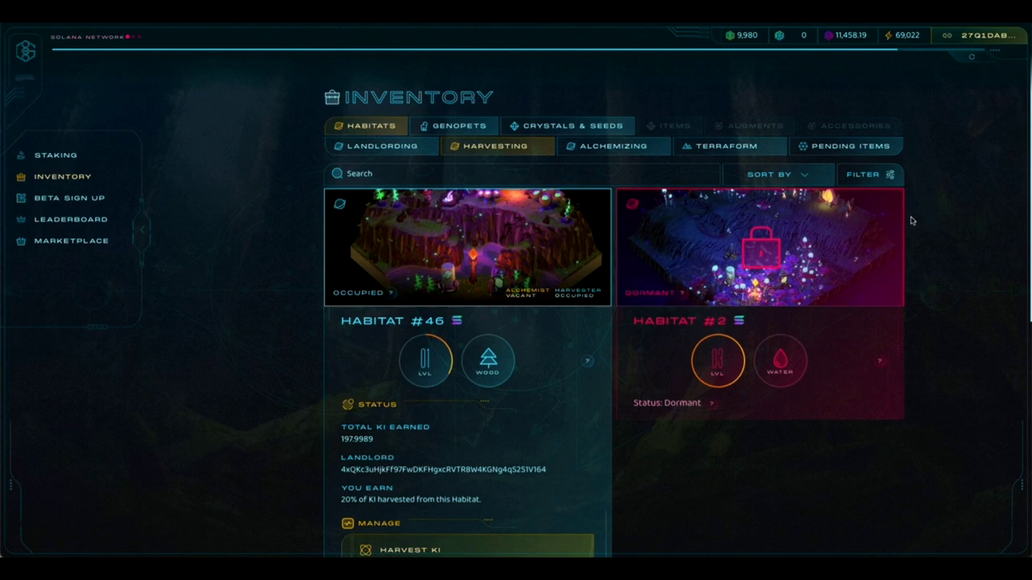
mouse_move(938, 224)
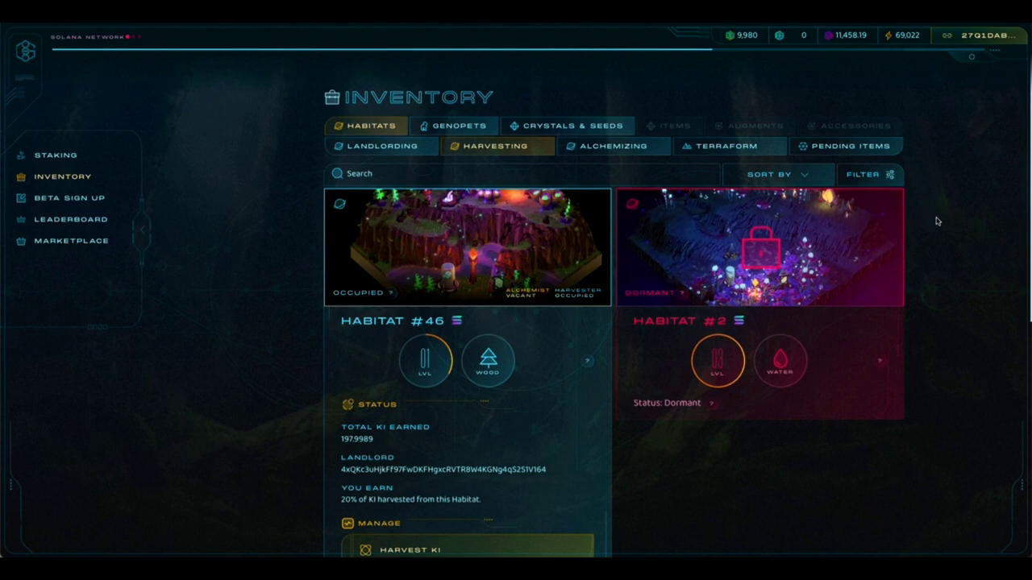
mouse_move(703, 425)
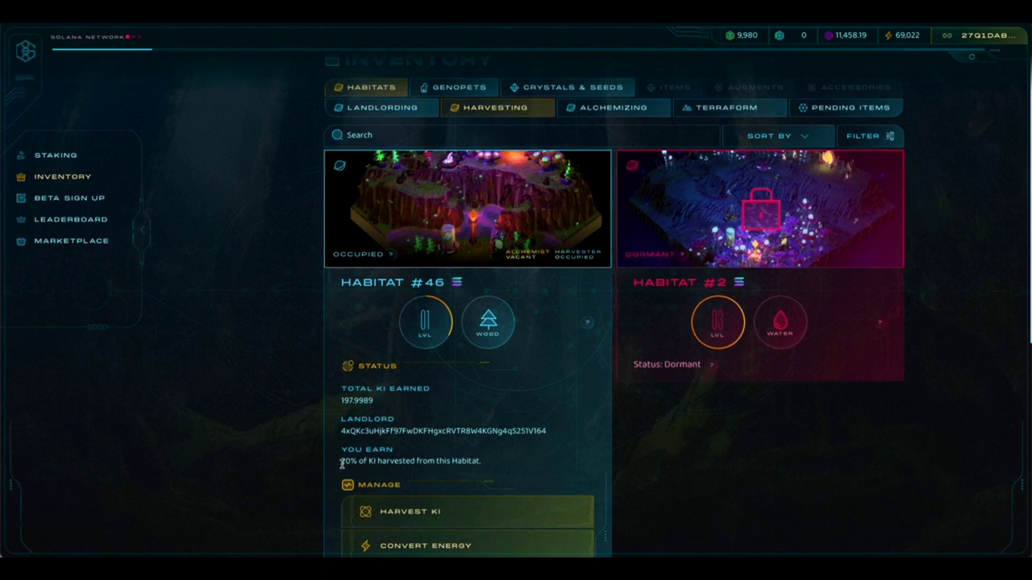
mouse_move(378, 475)
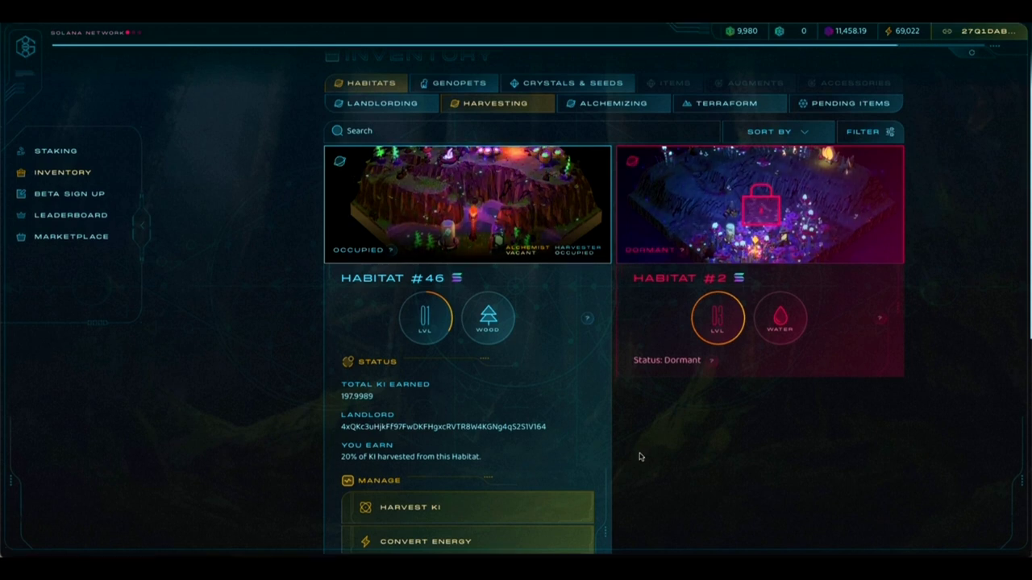
Open Habitat #46's details from its Manage section
scroll("down", 3)
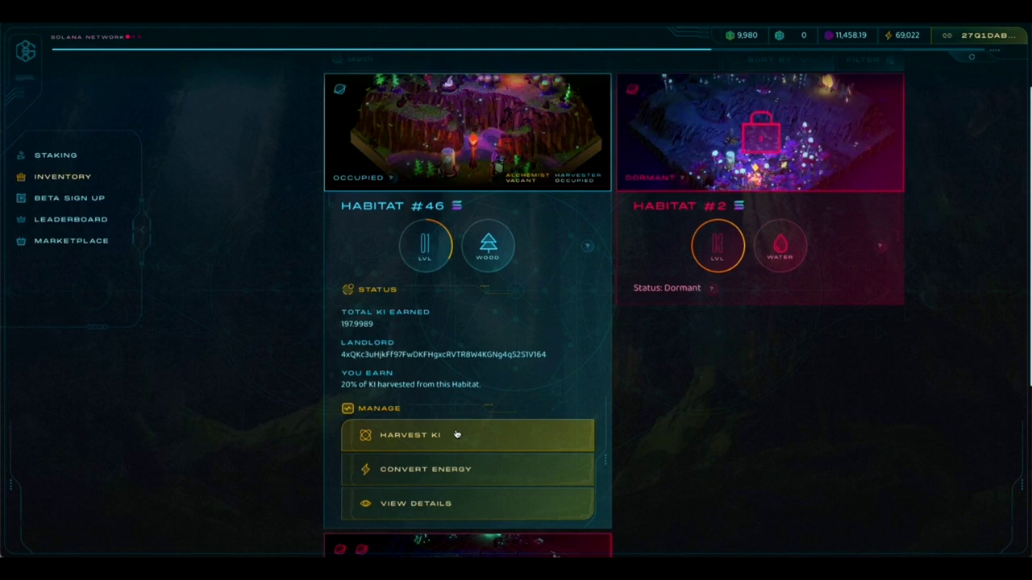
mouse_move(507, 473)
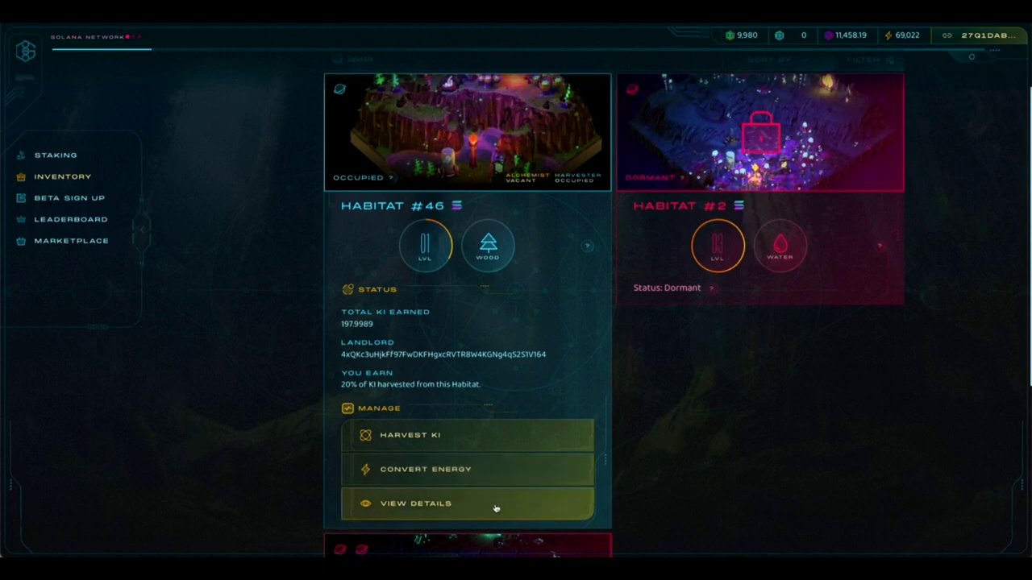
left_click(416, 503)
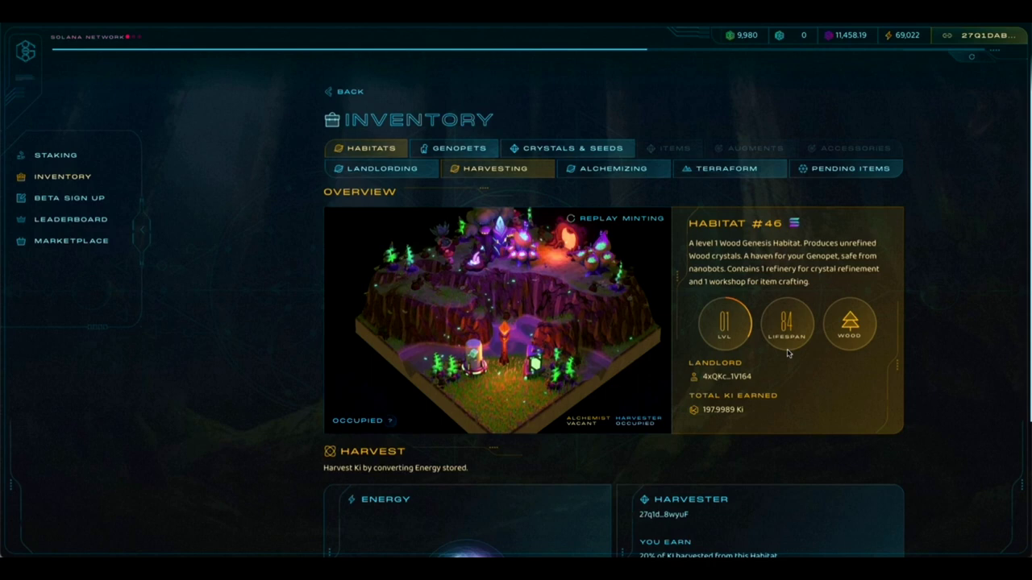
mouse_move(730, 379)
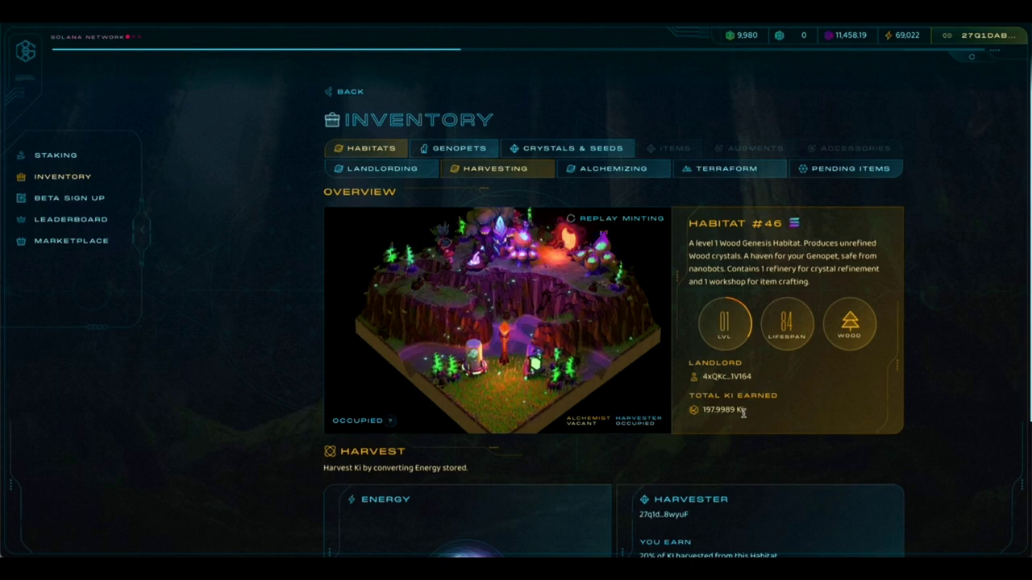
Open the Harvest Ki dialog from Habitat #46's Harvester panel
scroll("down", 3)
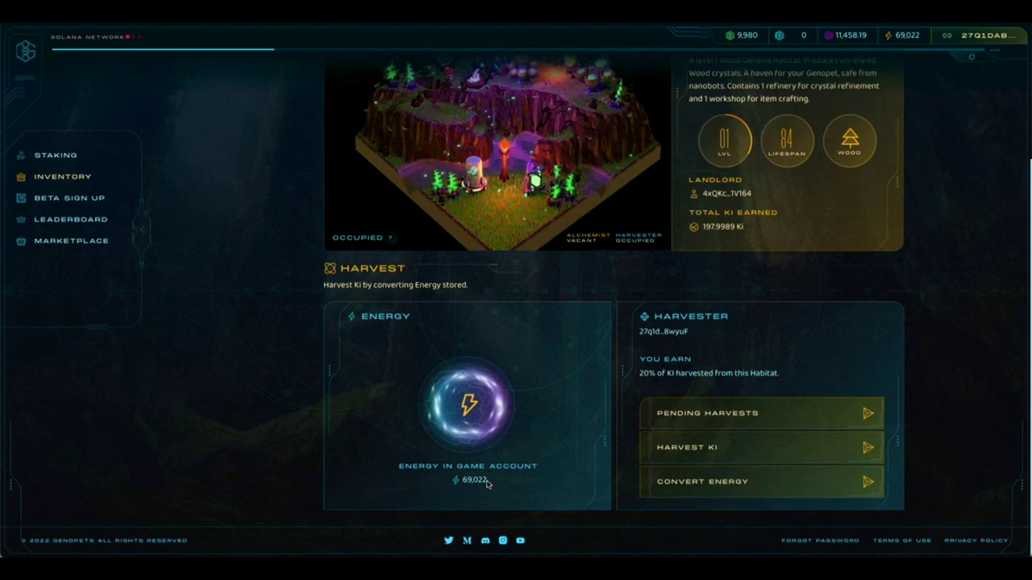
mouse_move(703, 364)
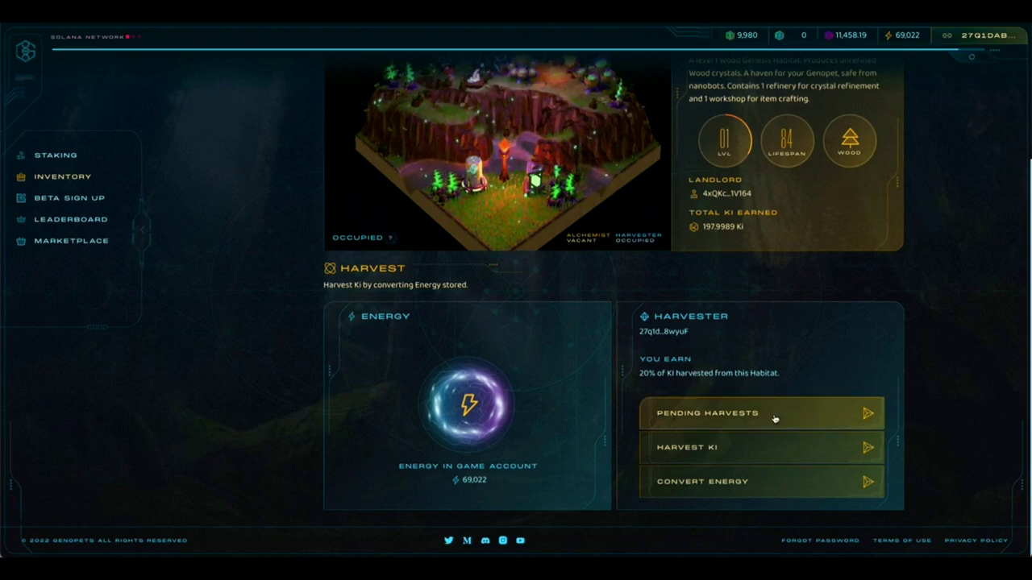
mouse_move(740, 427)
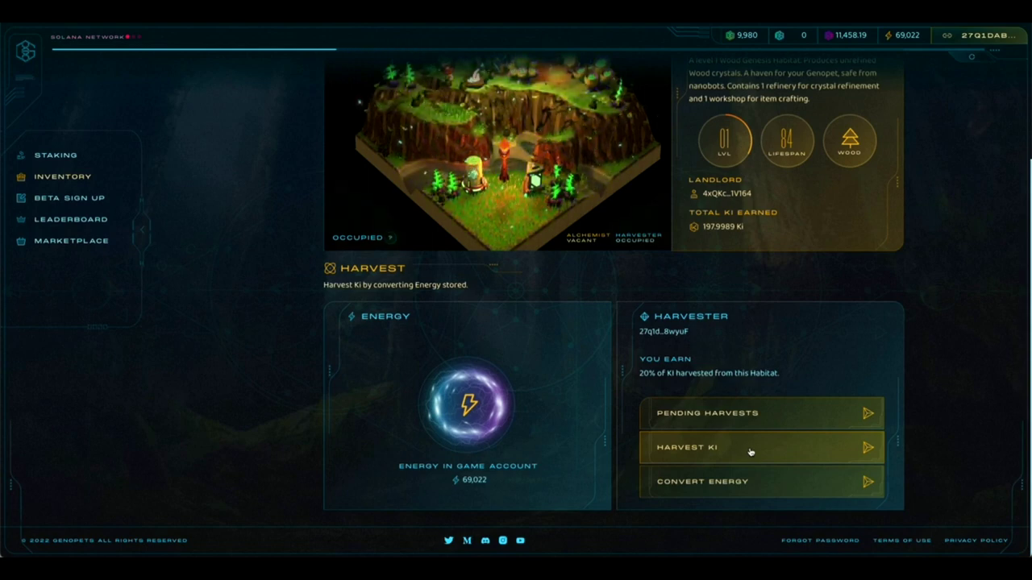
left_click(750, 447)
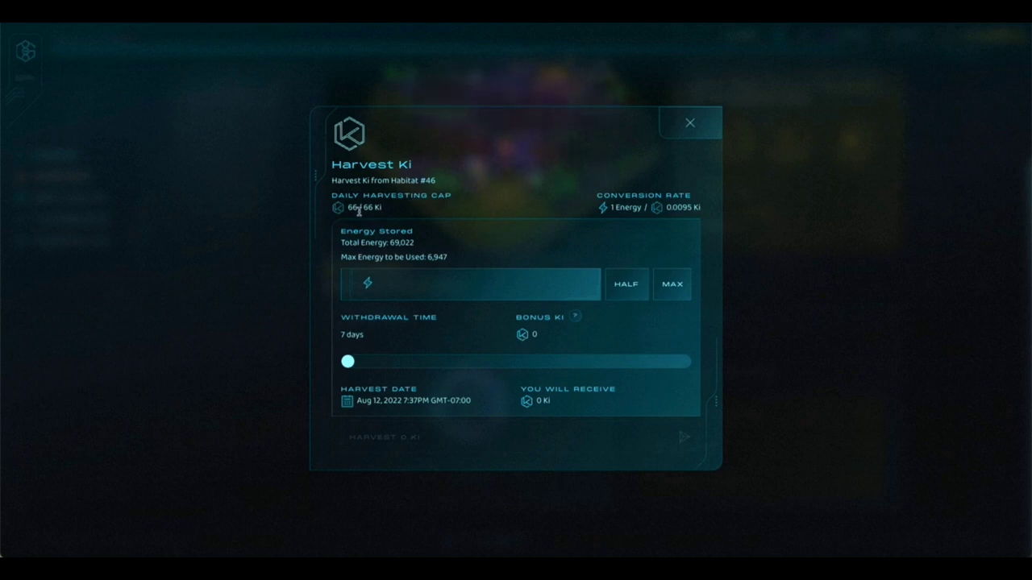
mouse_move(369, 216)
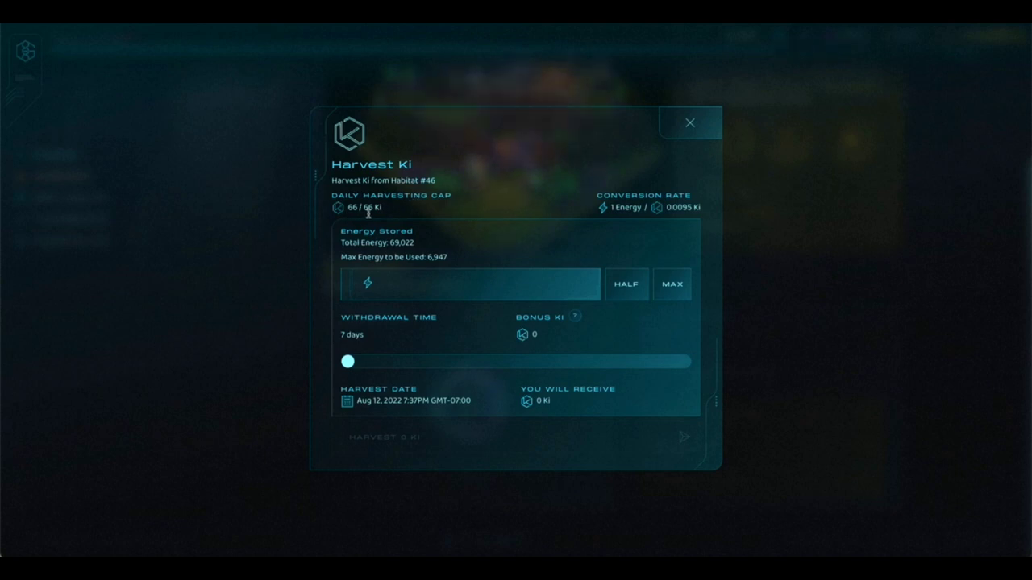
mouse_move(403, 216)
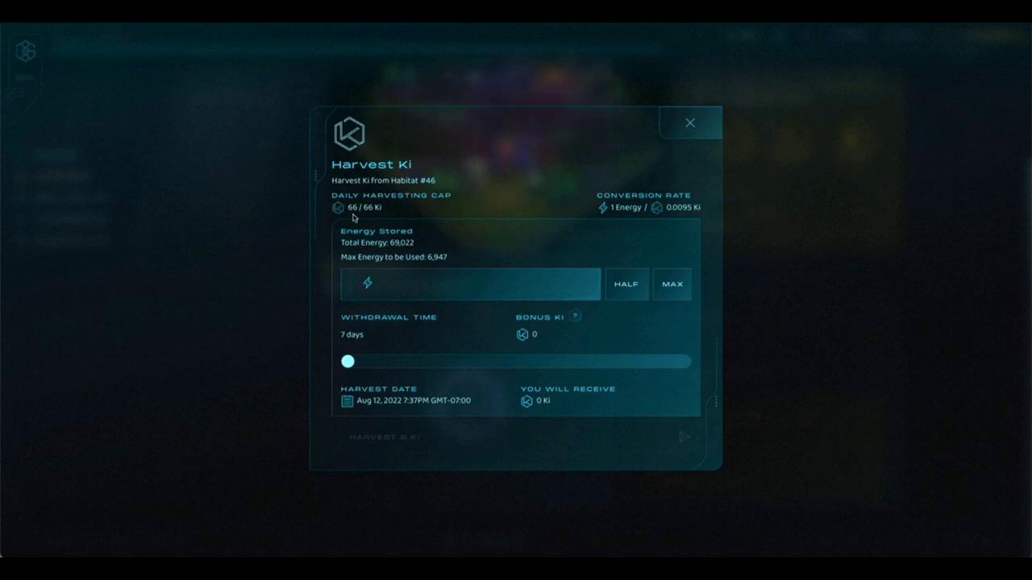
mouse_move(350, 219)
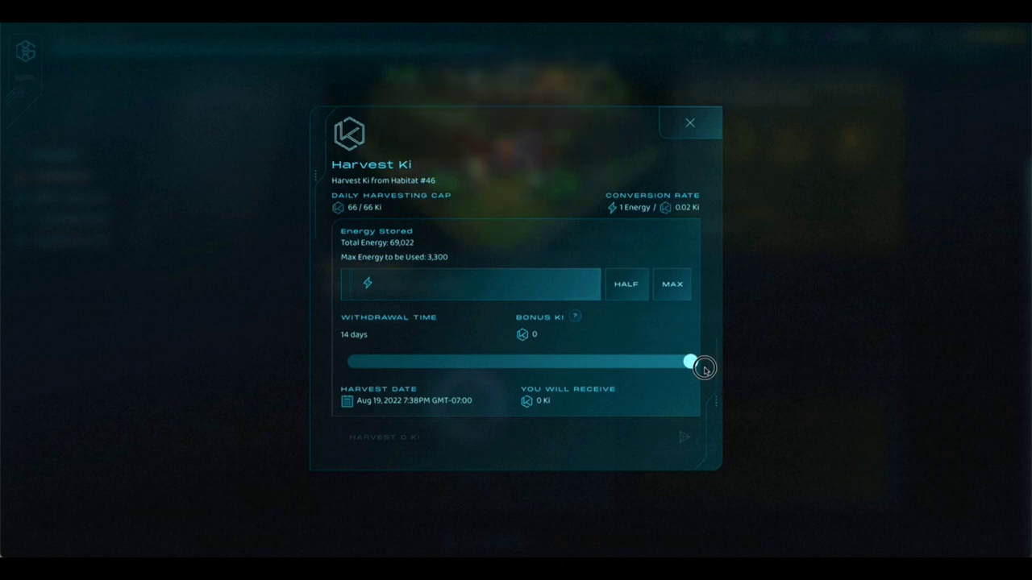
Slide the withdrawal time from 7 to 10 and then to 14 days
left_click_drag(691, 362, 345, 364)
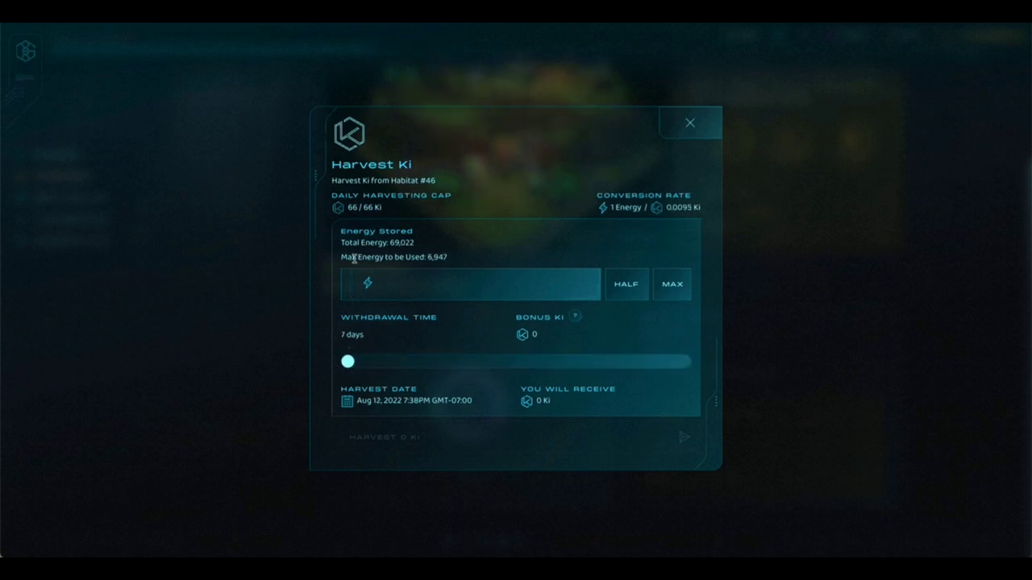
mouse_move(349, 260)
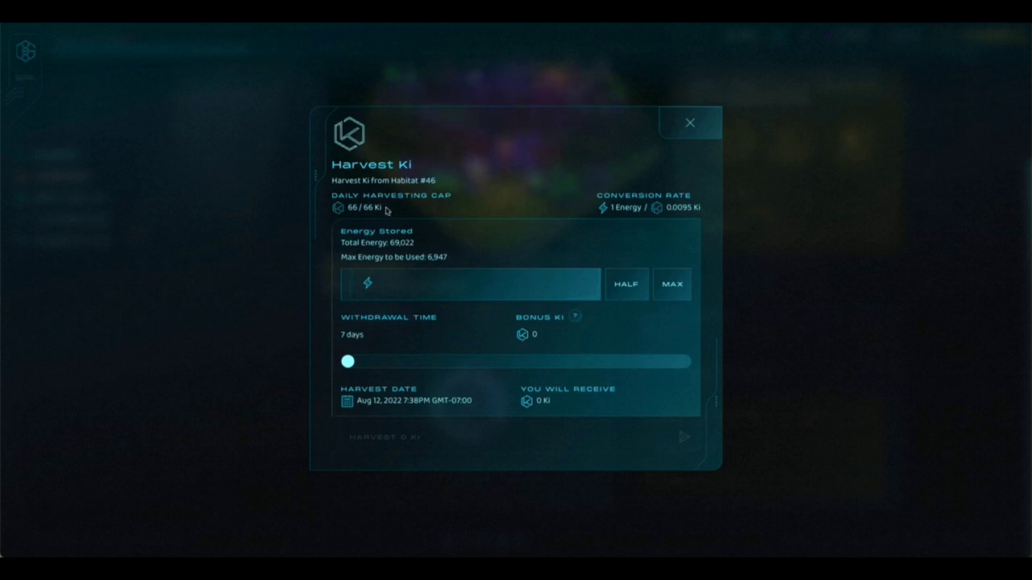
mouse_move(428, 266)
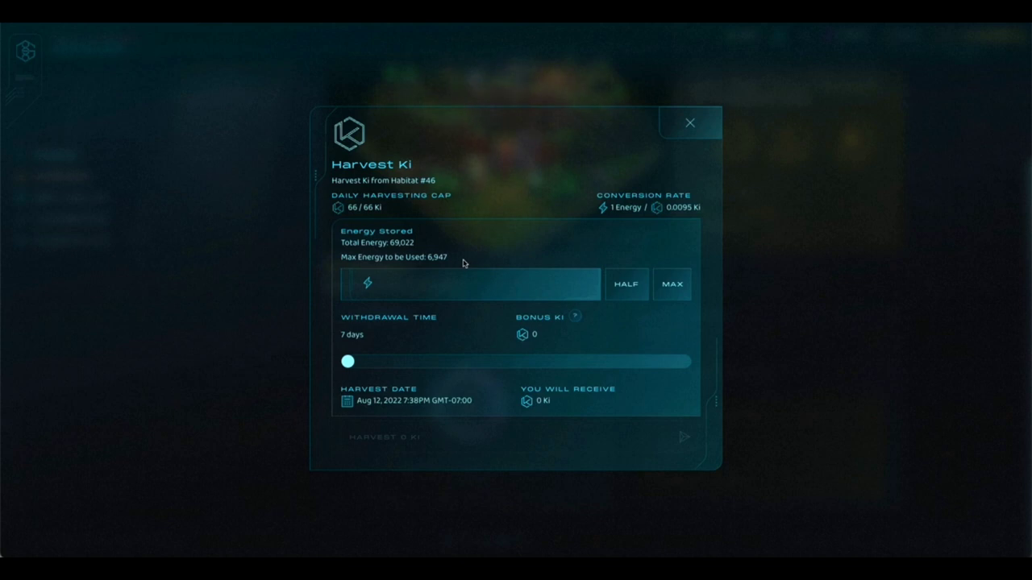
mouse_move(477, 267)
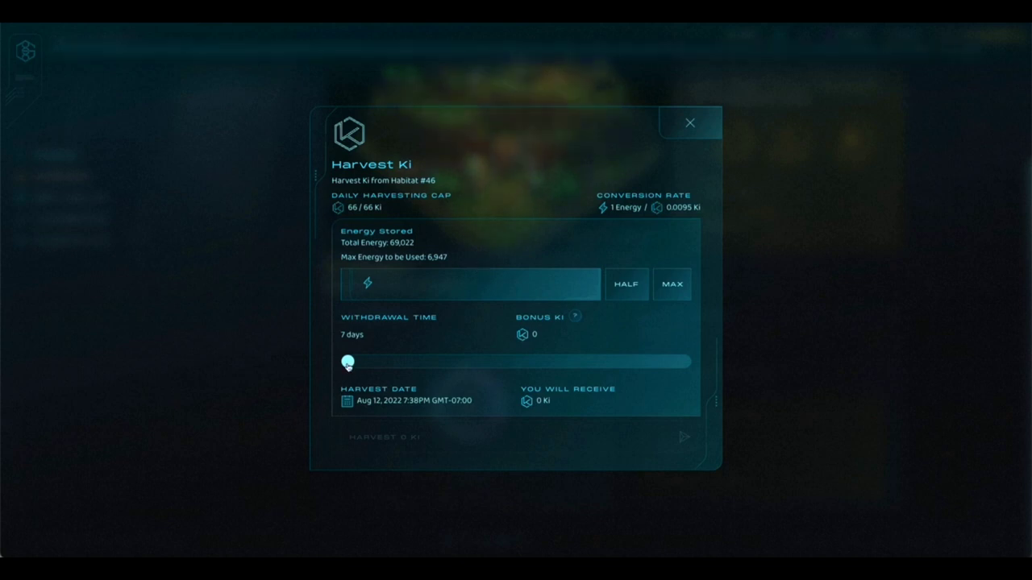
left_click_drag(348, 362, 519, 362)
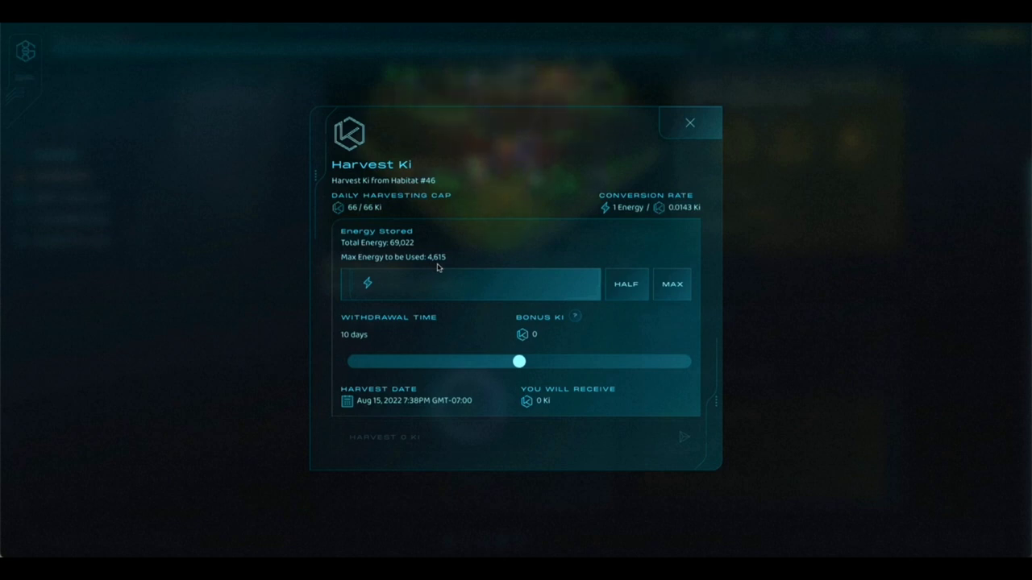
left_click_drag(519, 361, 690, 361)
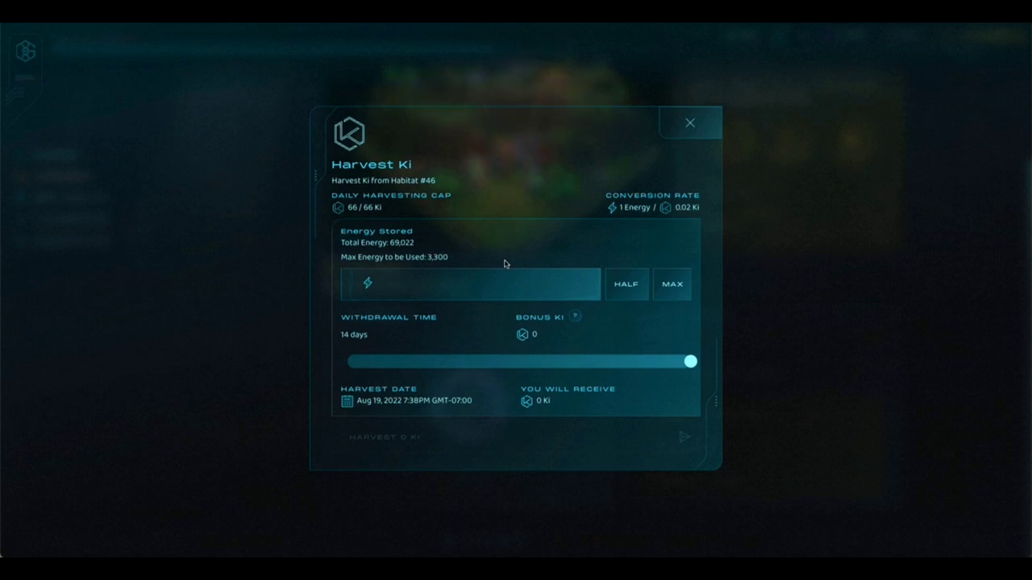
mouse_move(513, 253)
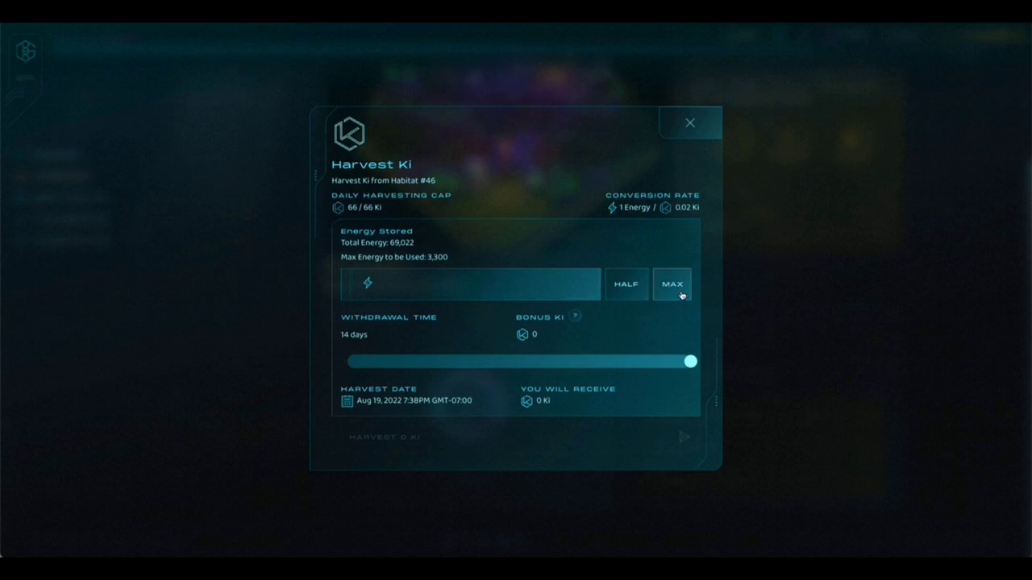
Enter the maximum 3,300 Energy, yielding 66 Ki
left_click(672, 284)
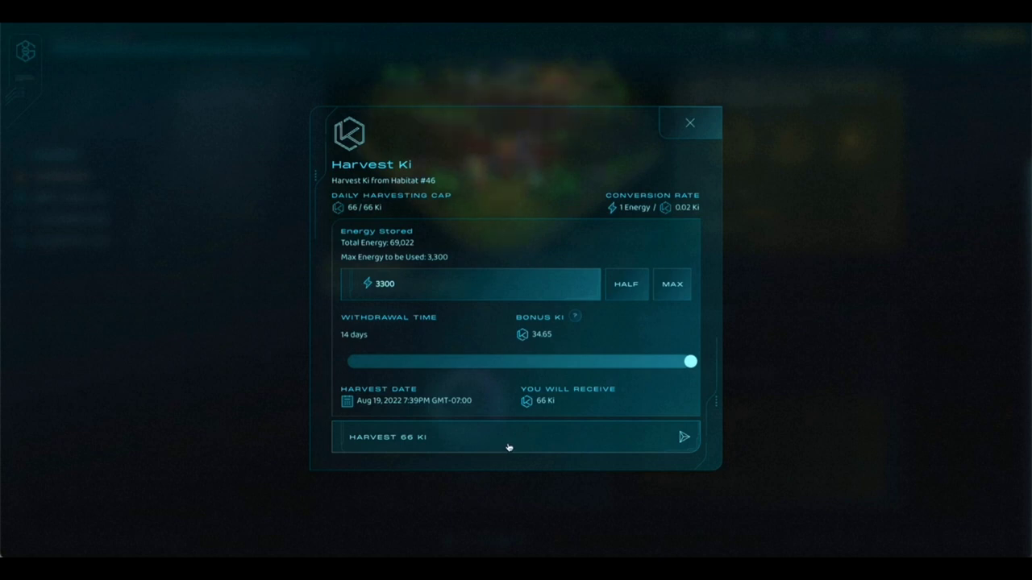
Harvest 66 Ki, approve the wallet transaction, and close the Ki Harvested notice
left_click(513, 437)
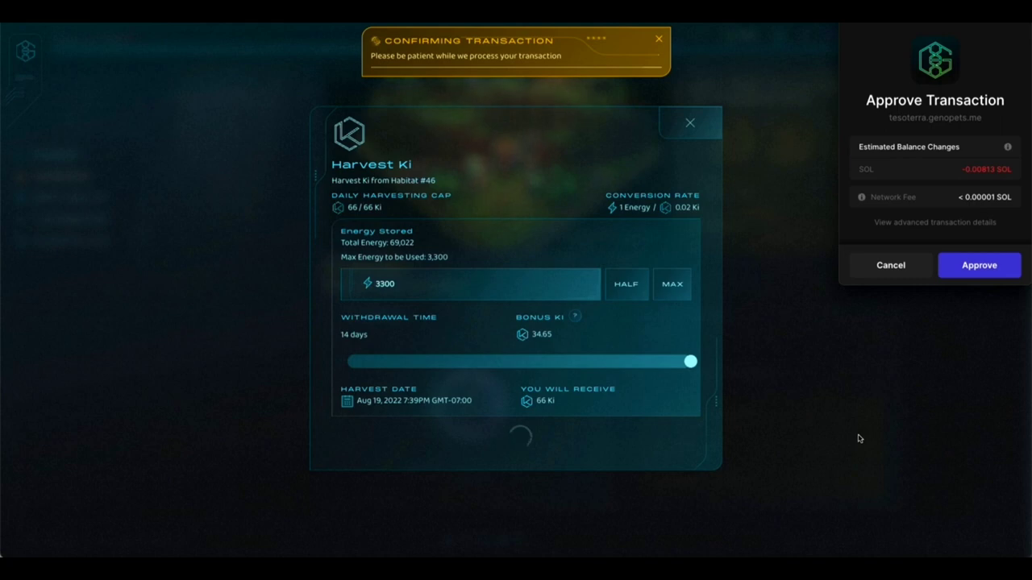
mouse_move(845, 438)
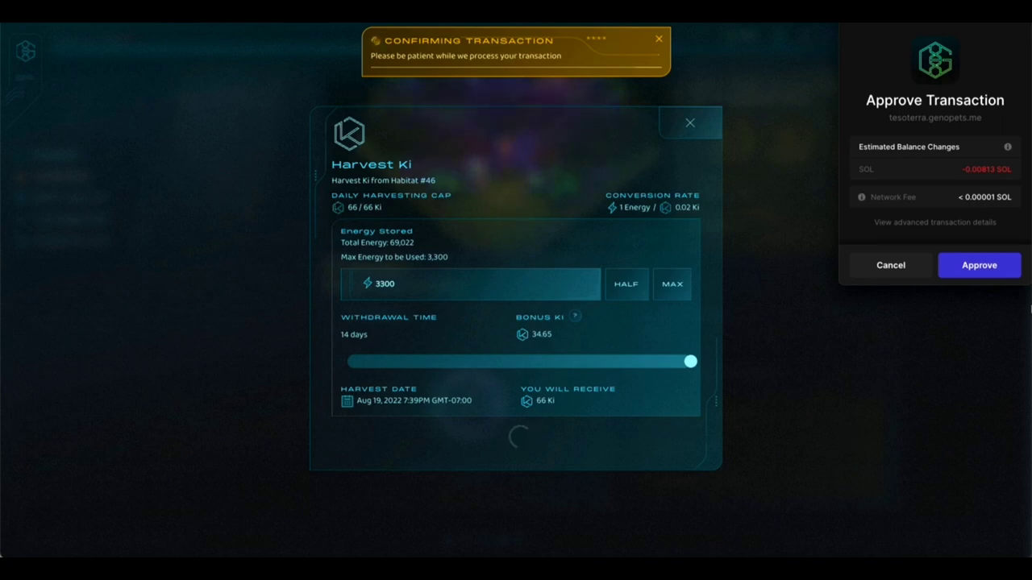
left_click(979, 265)
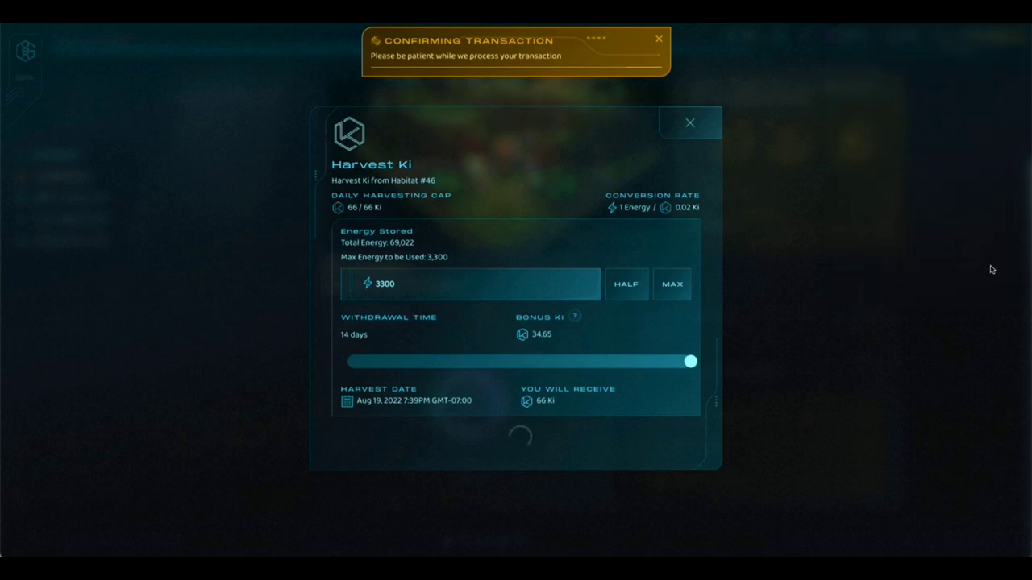
mouse_move(919, 354)
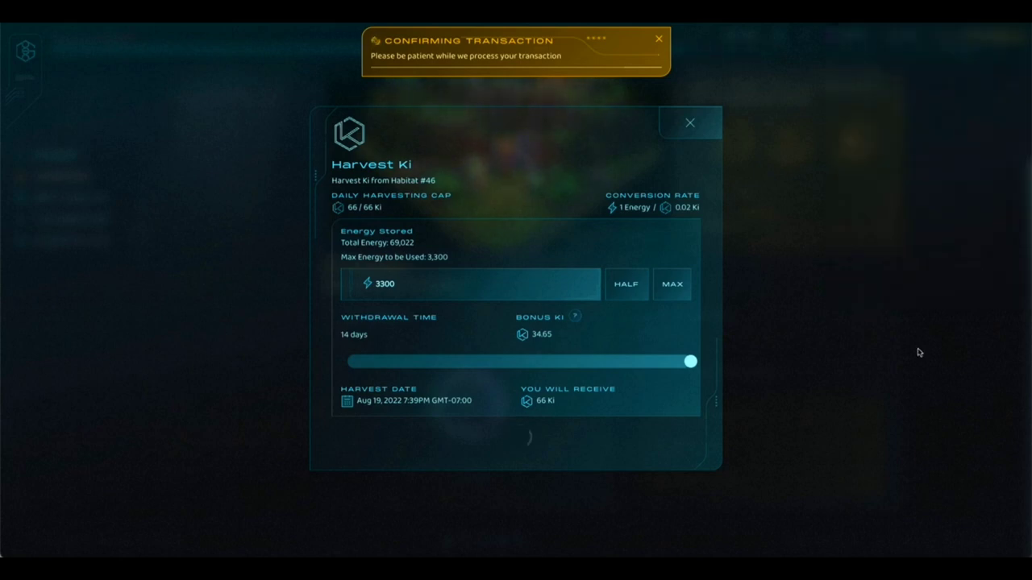
left_click(689, 123)
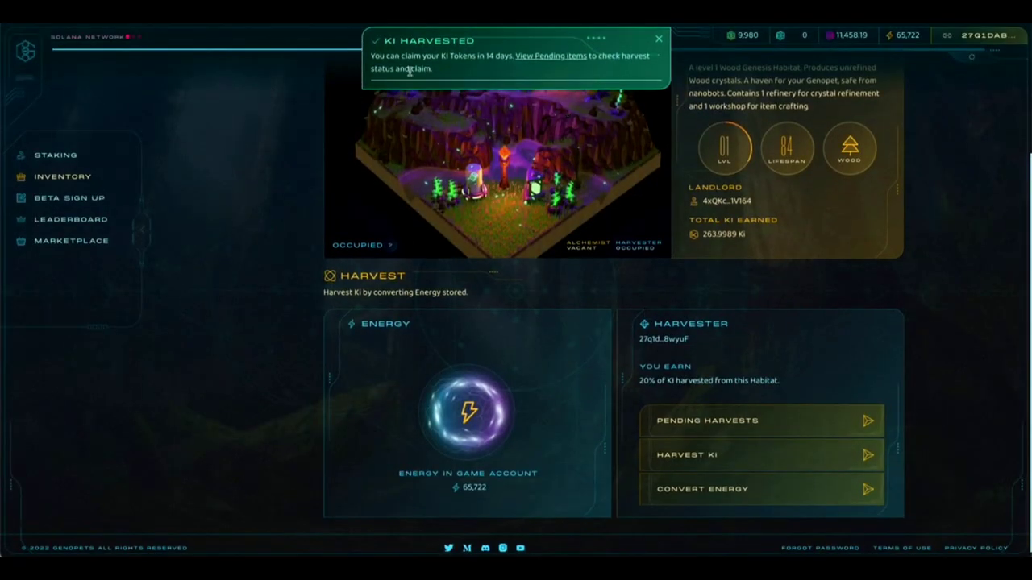